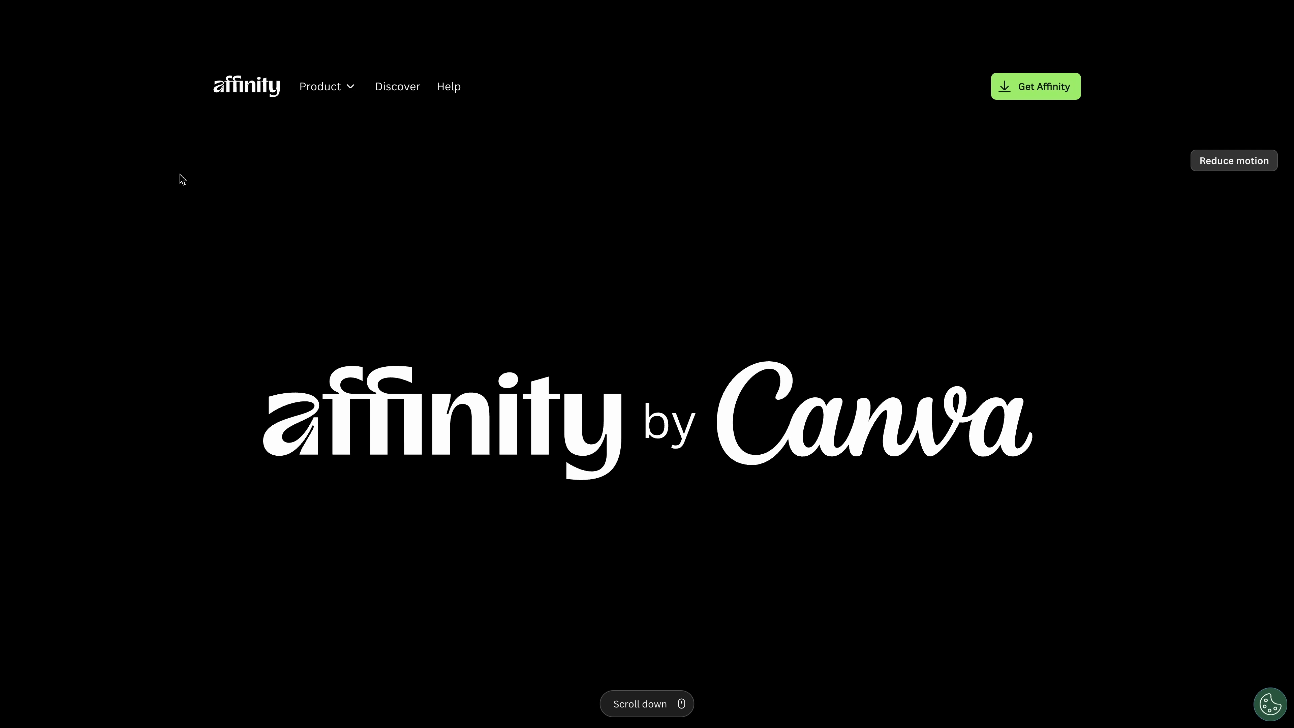
Reveal the Product menu listing graphic design, photo editing, page layout and Canva integrations
click(323, 86)
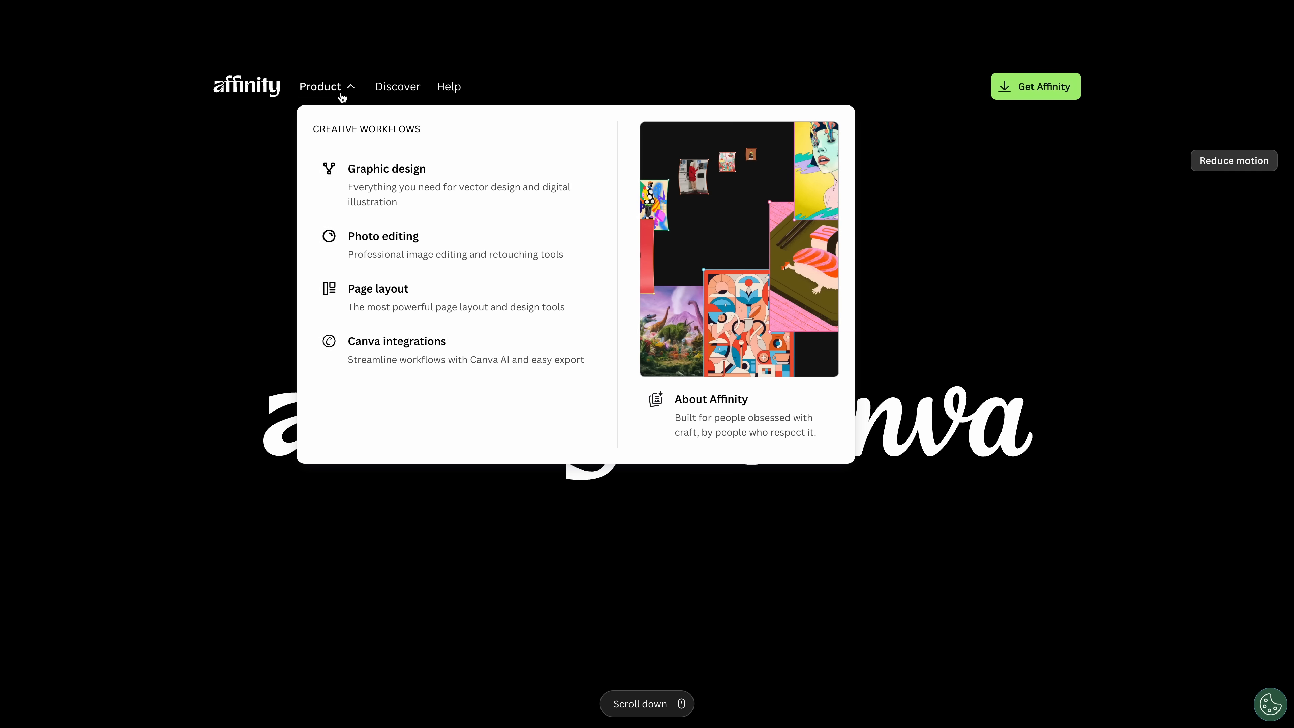
mouse_move(308, 135)
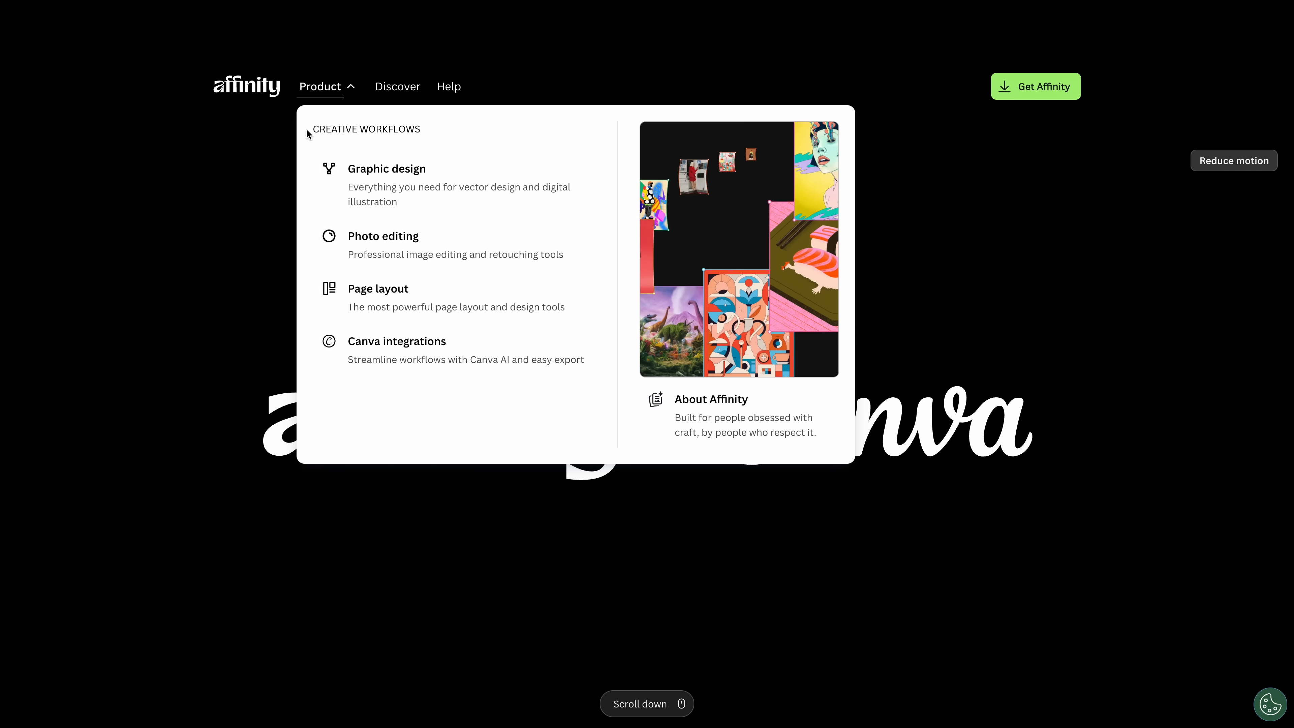
View the Graphic design product page and read down through its content
click(387, 168)
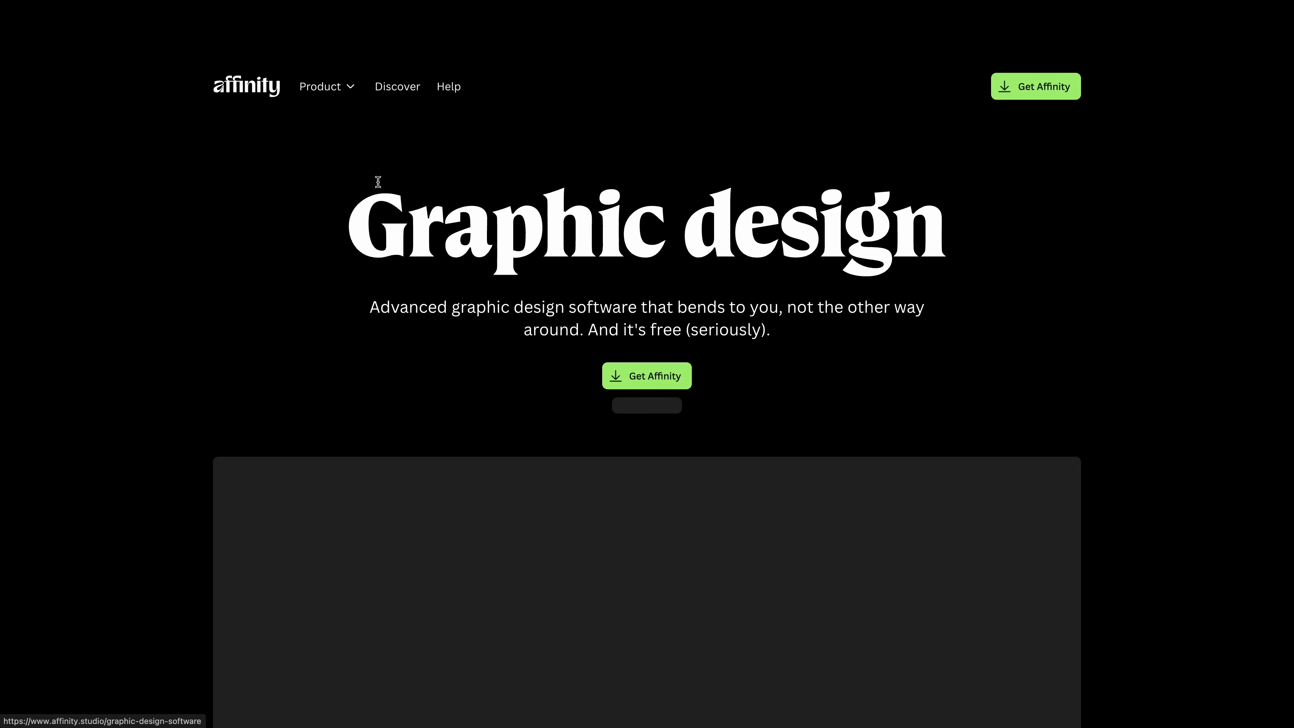
scroll(down, 3)
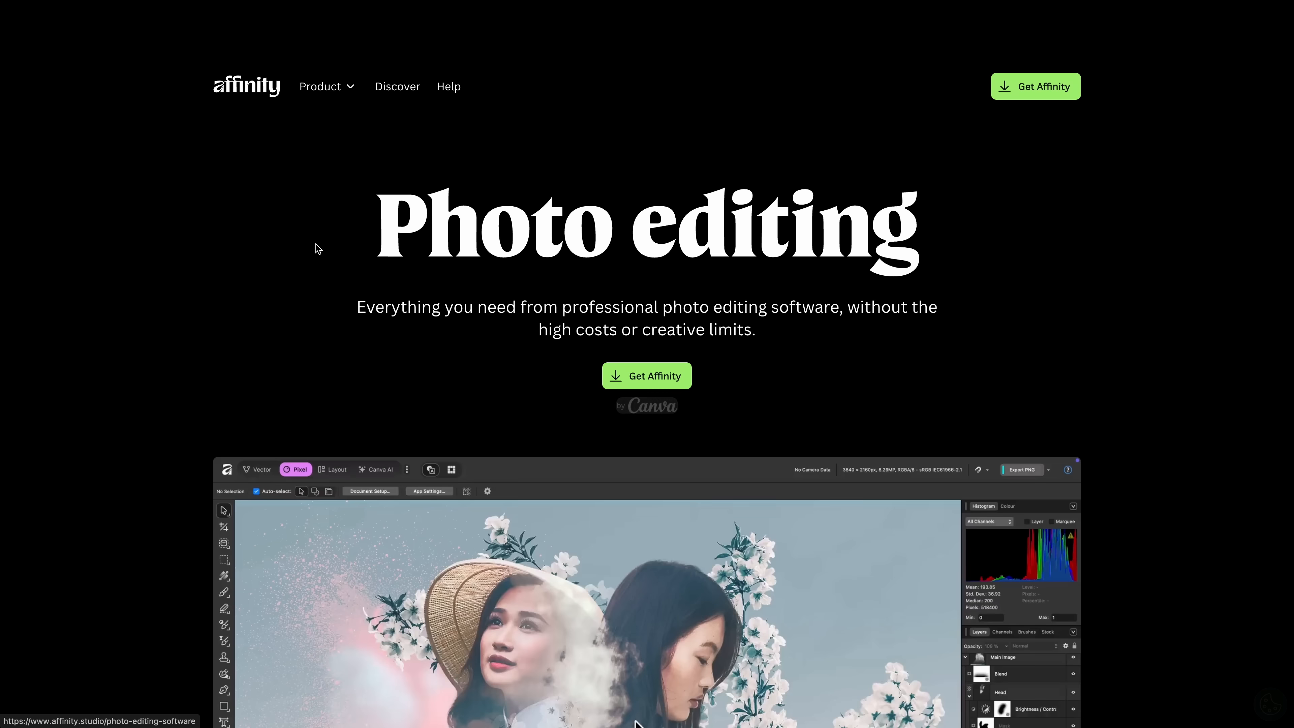
scroll(down, 3)
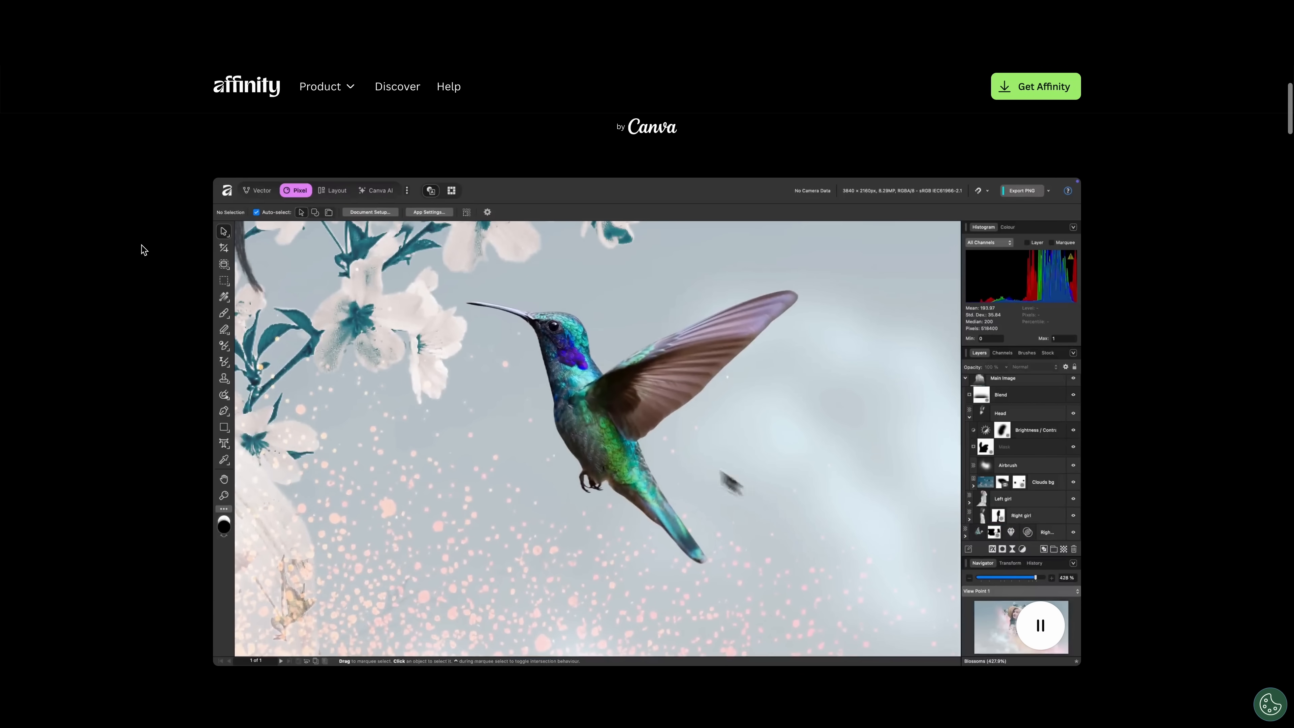
Switch to the Page layout product page via the Product menu and read down it
click(320, 86)
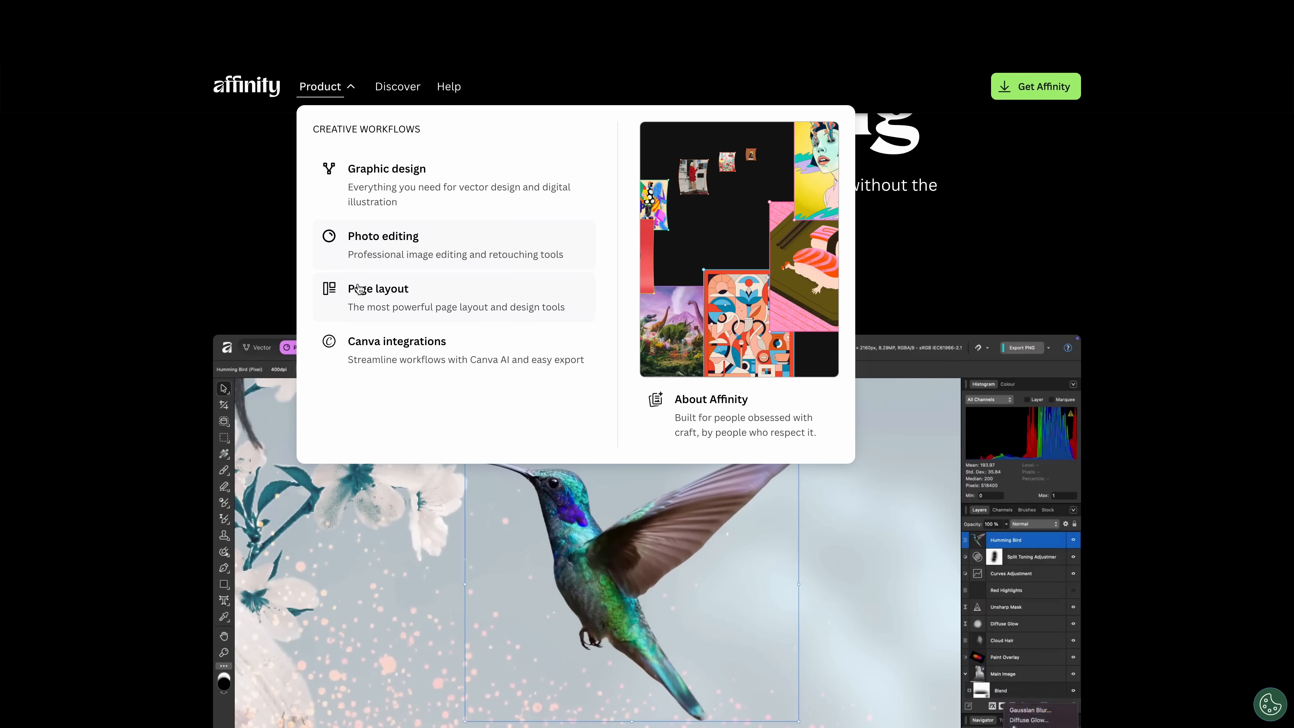
click(379, 288)
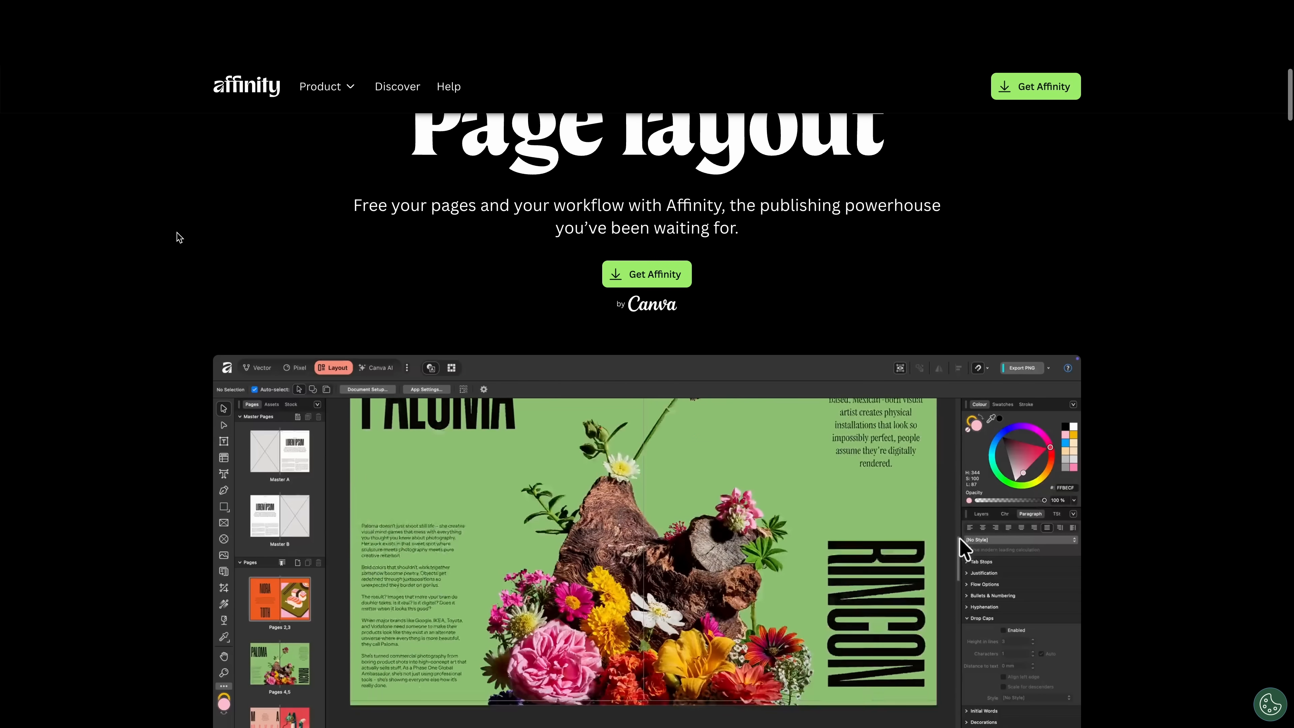
scroll(down, 3)
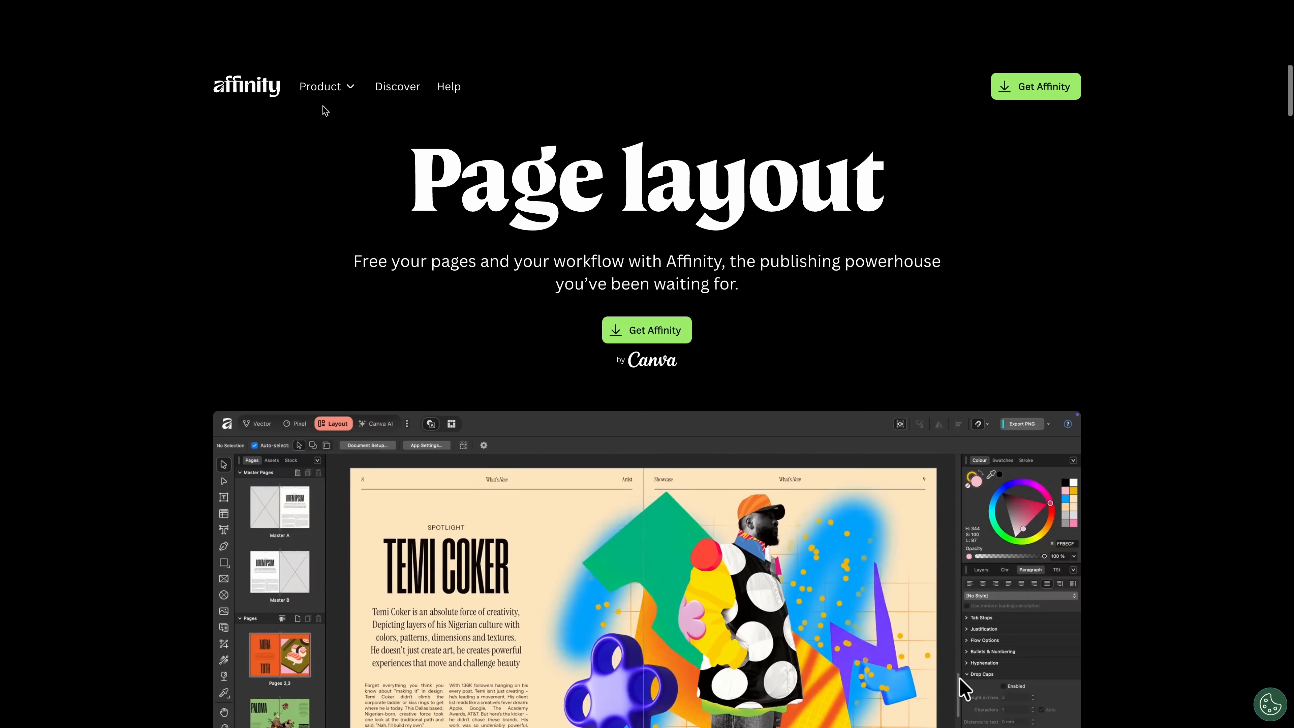
View the Canva integrations page from the Product menu and read down to its FAQs
click(320, 85)
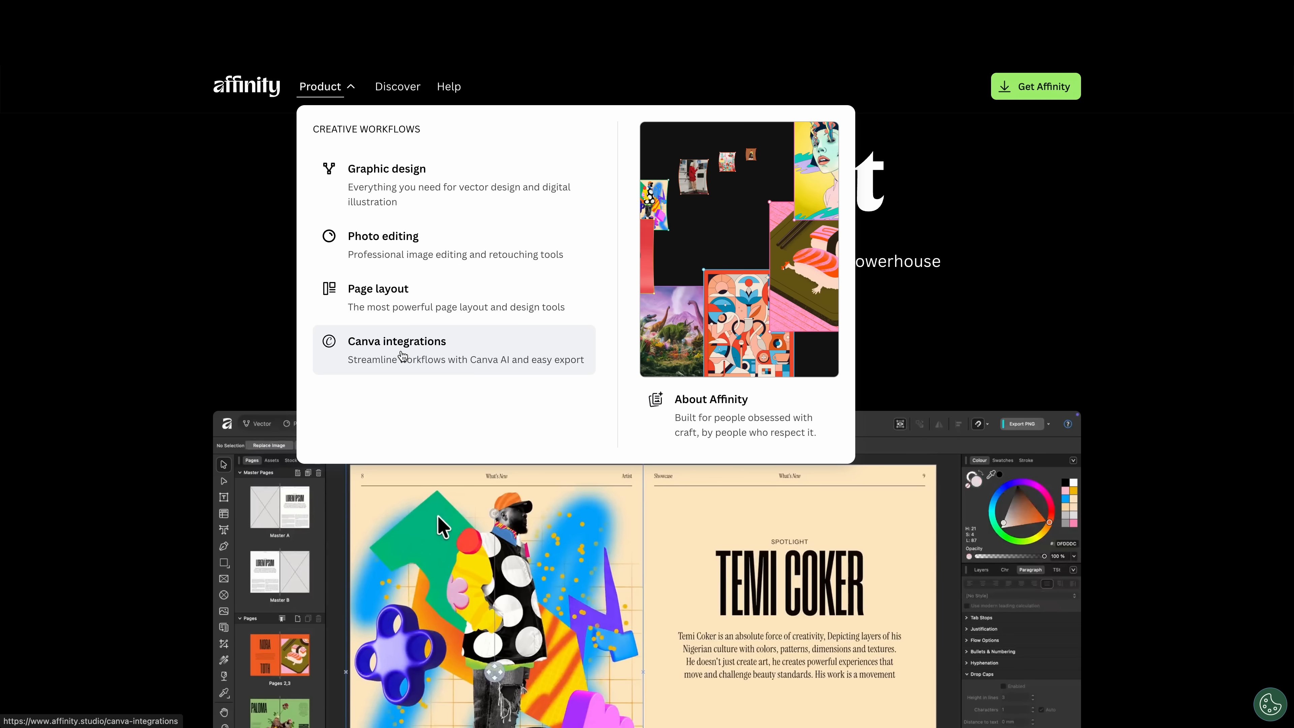
click(396, 341)
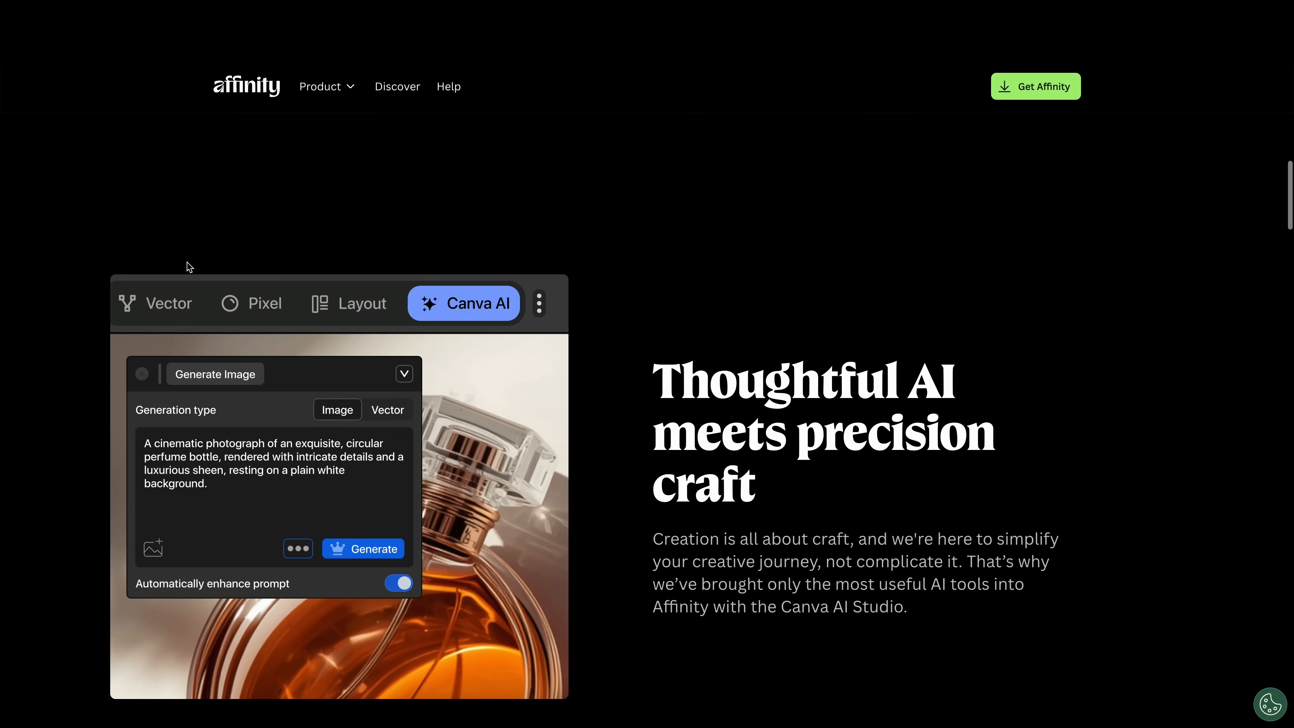
scroll(down, 3)
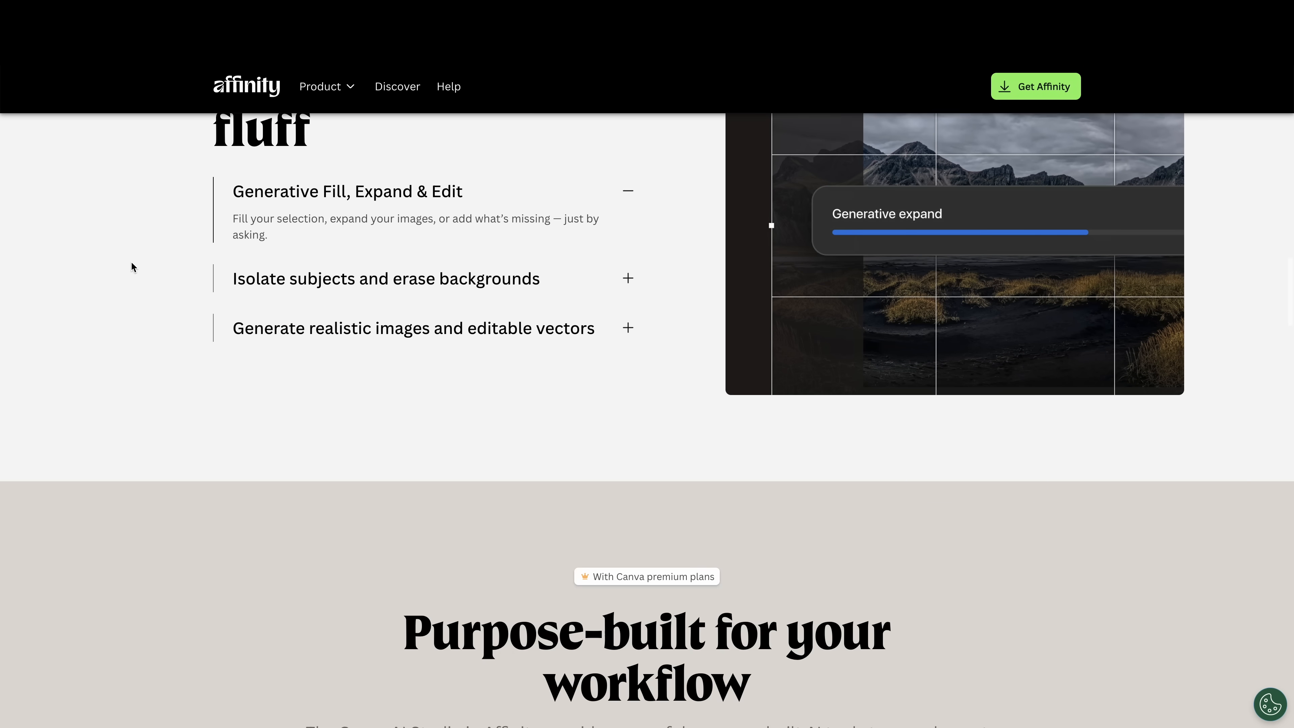
scroll(down, 3)
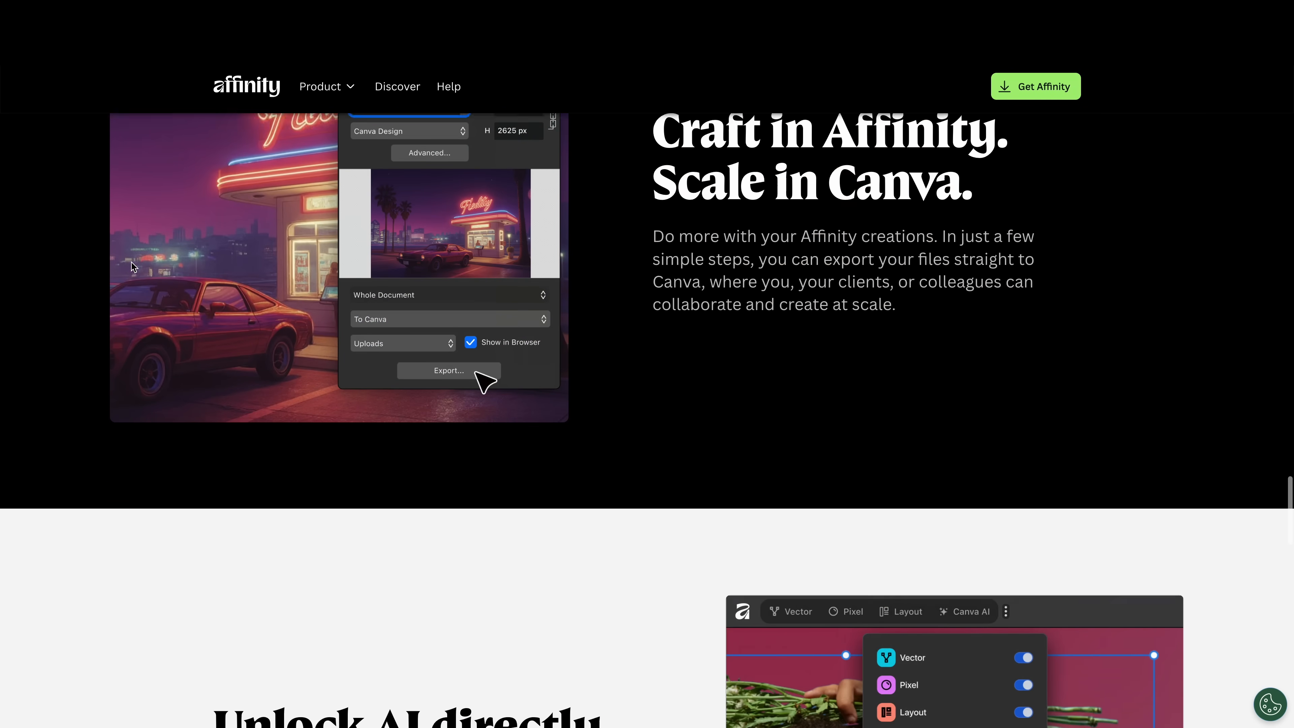
scroll(down, 3)
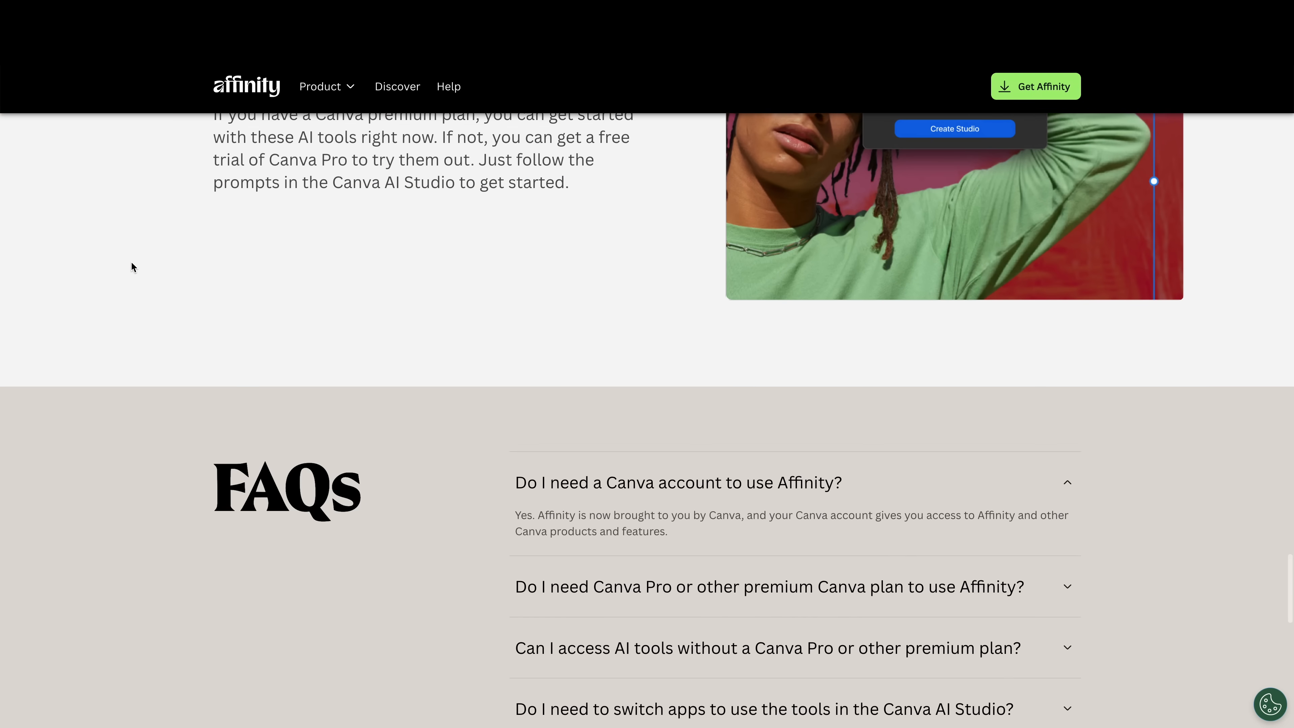
scroll(down, 3)
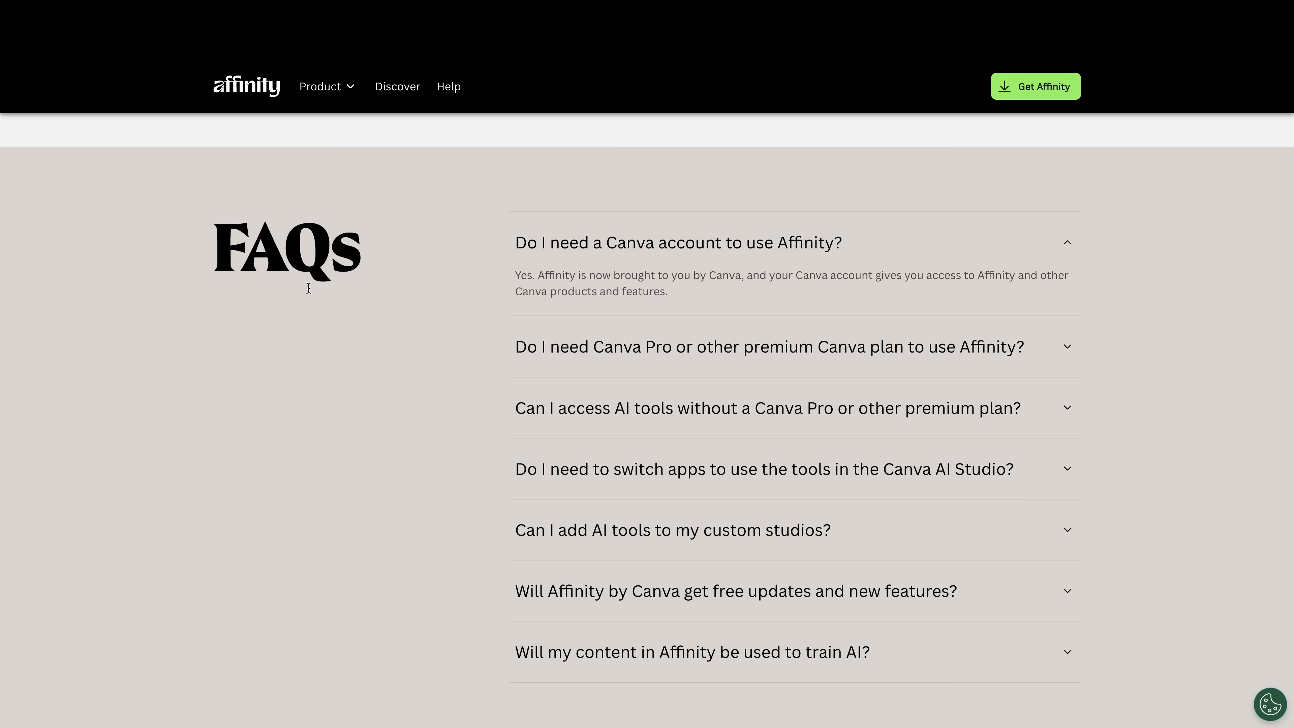
mouse_move(335, 308)
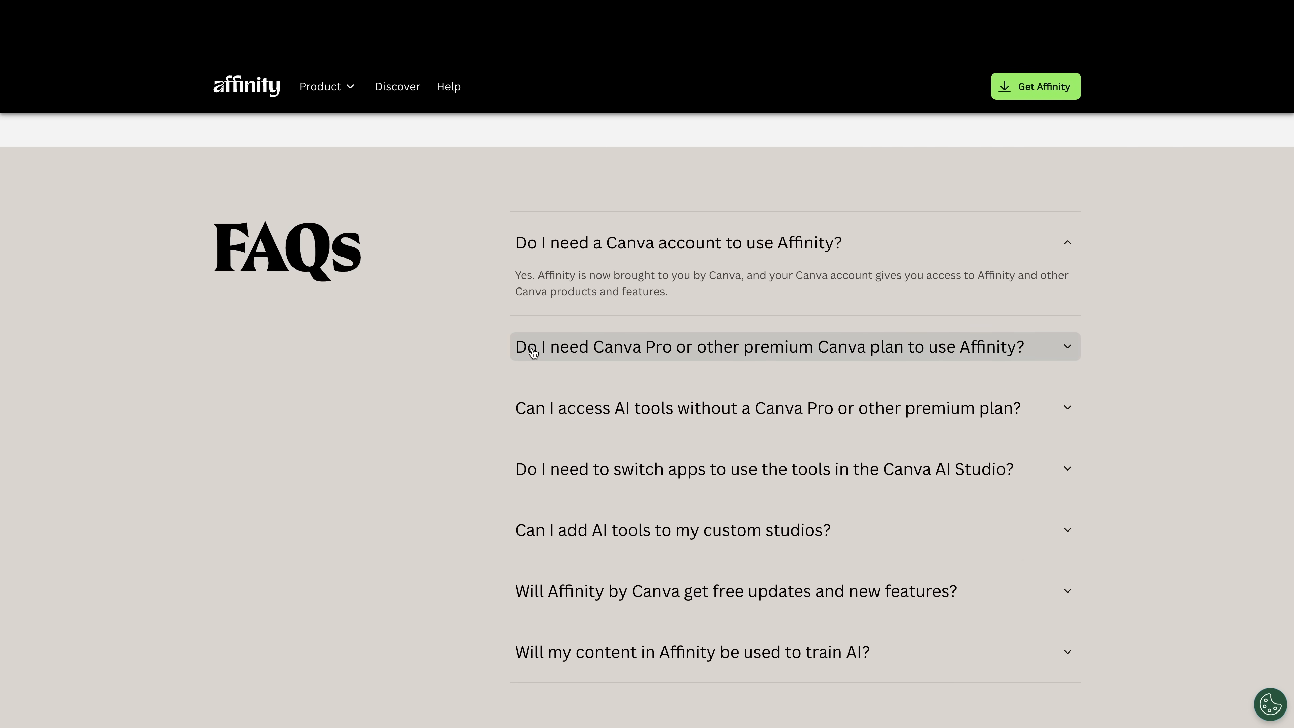
Expand the FAQ answers about needing Canva Pro and using AI tools without a premium plan
click(795, 347)
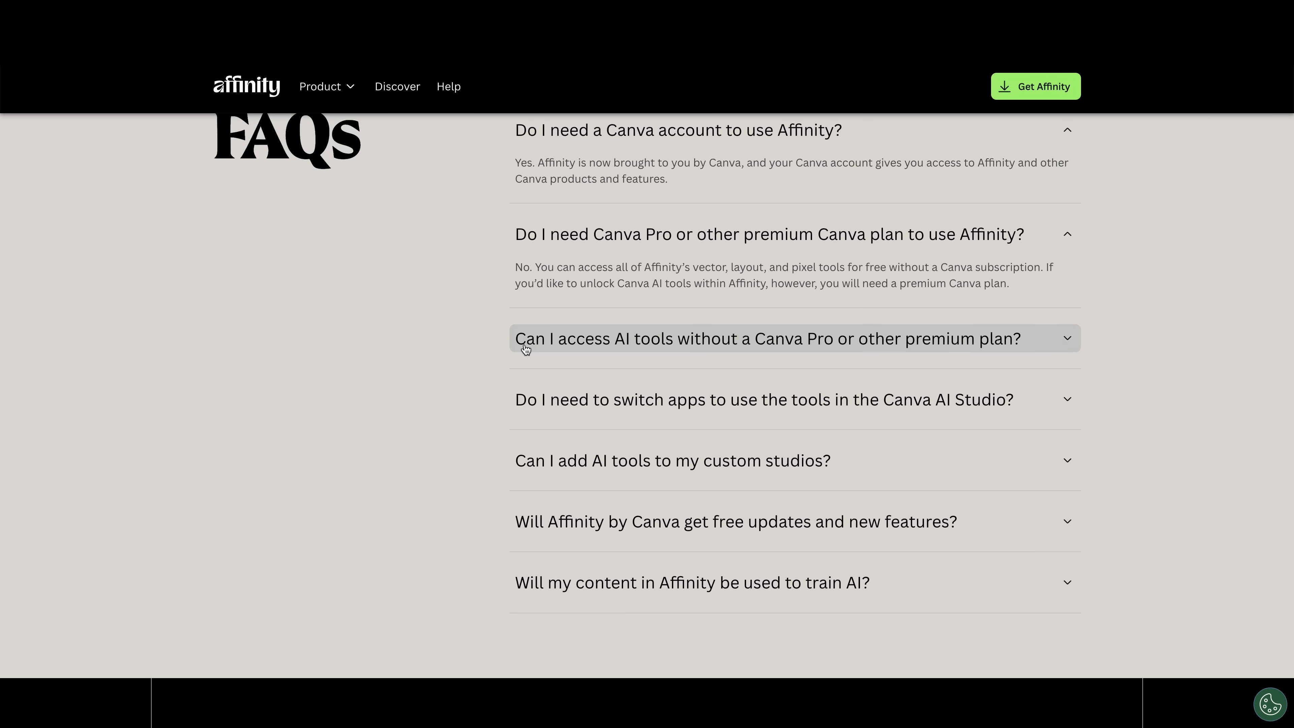
click(767, 338)
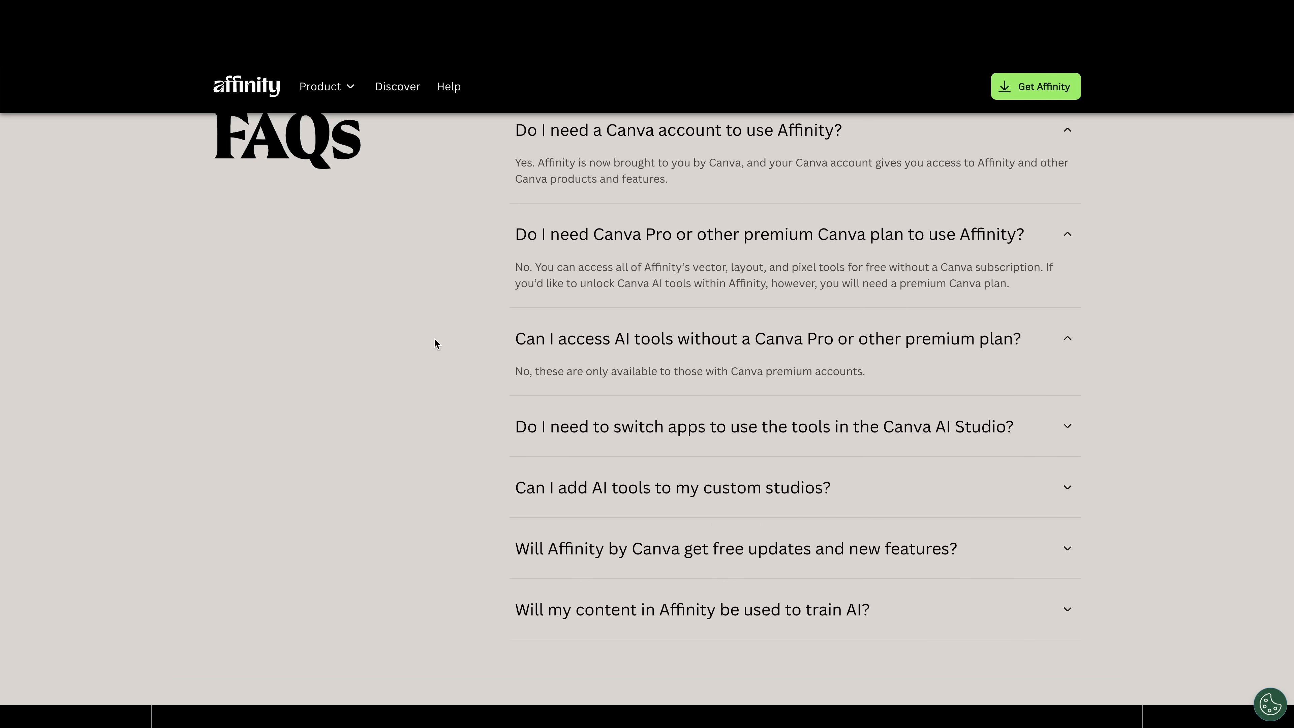
mouse_move(436, 345)
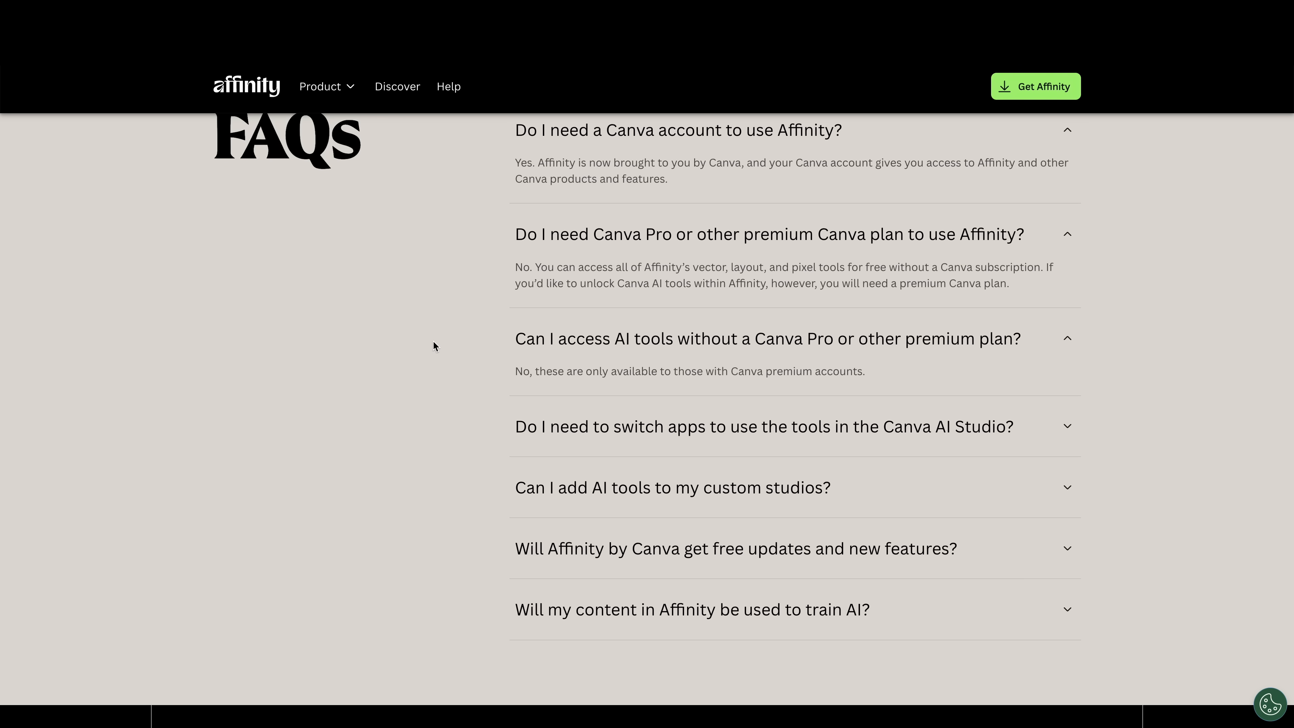
scroll(down, 3)
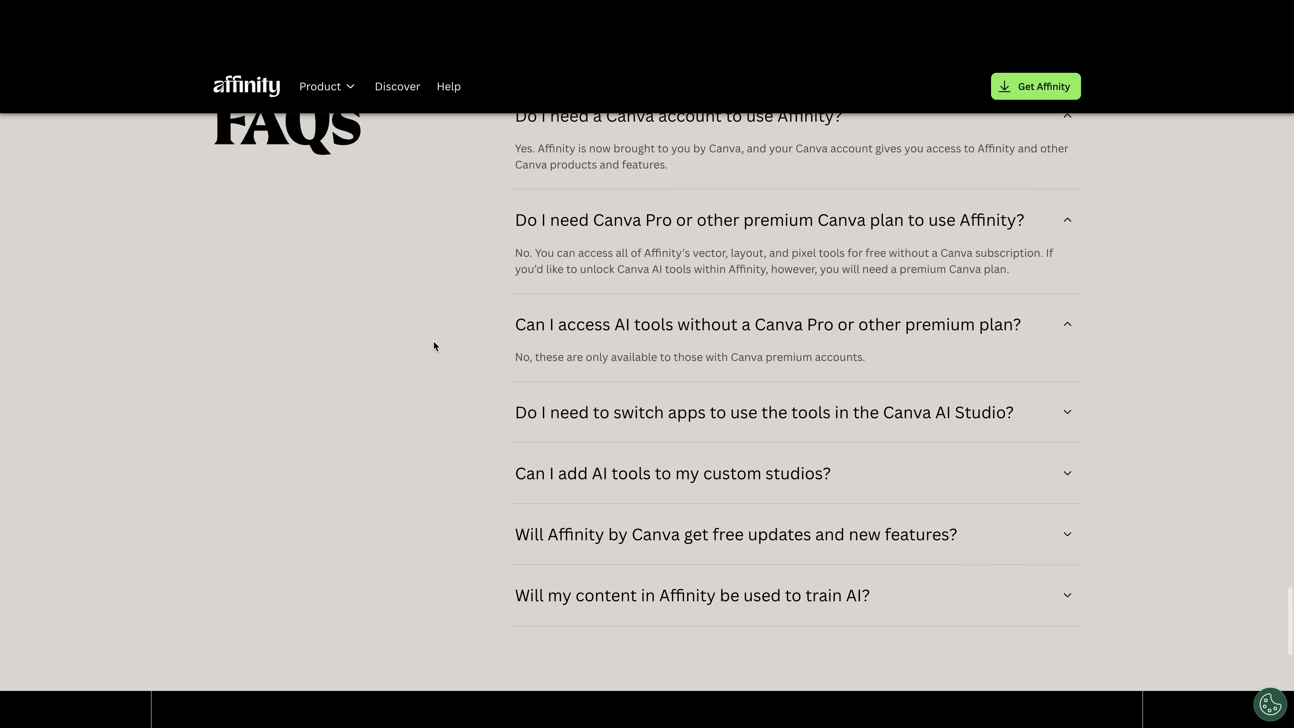
Expand the answers on switching apps for Canva AI Studio and content used to train AI
click(762, 412)
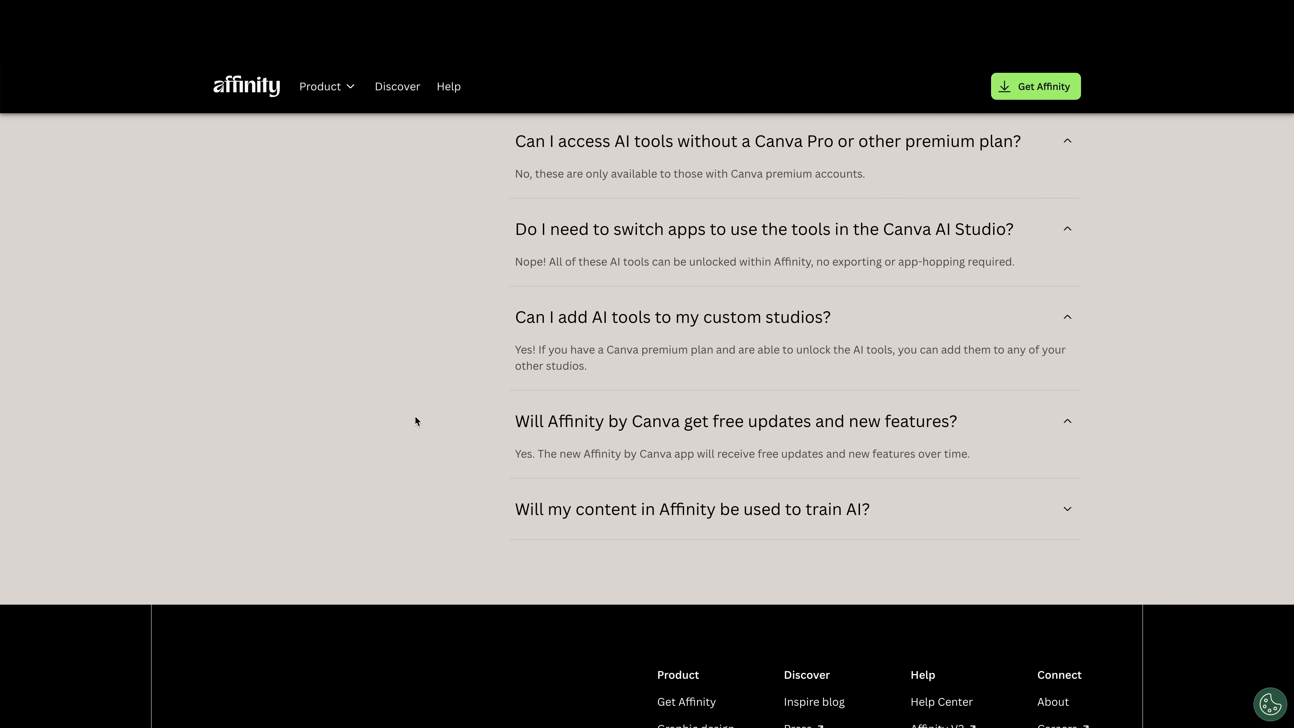
click(692, 510)
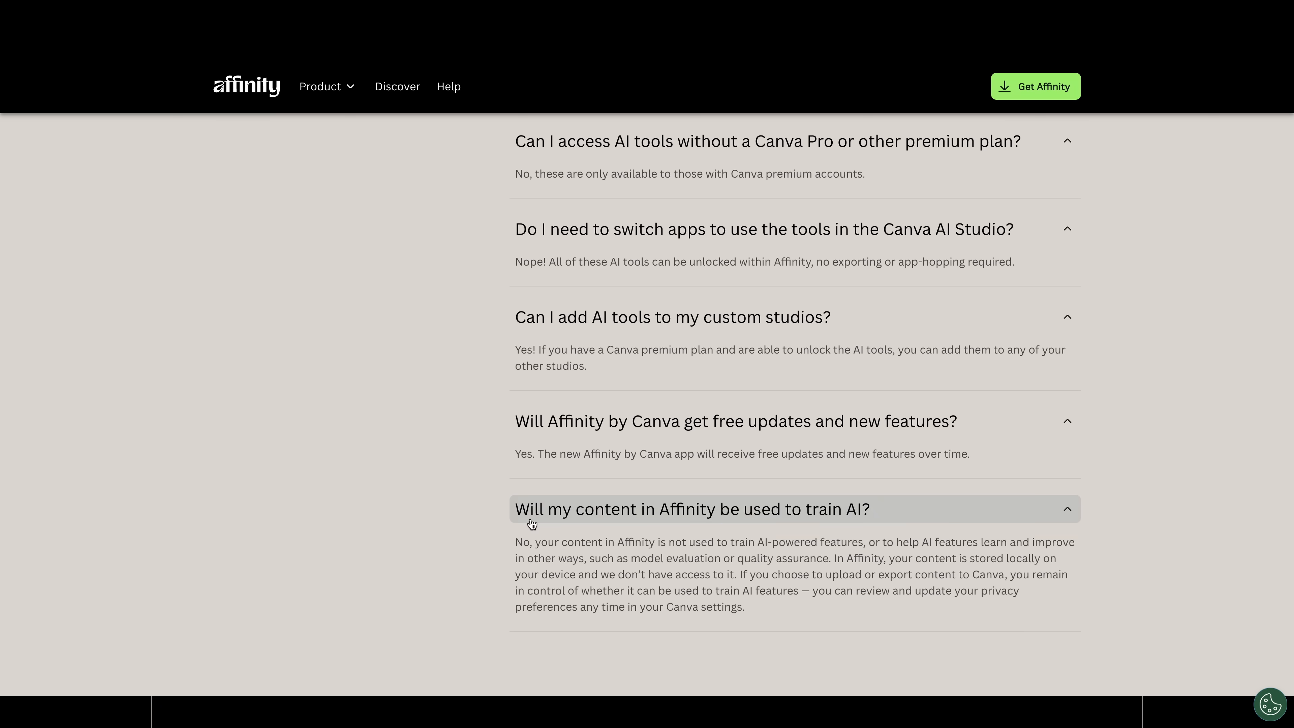
scroll(down, 3)
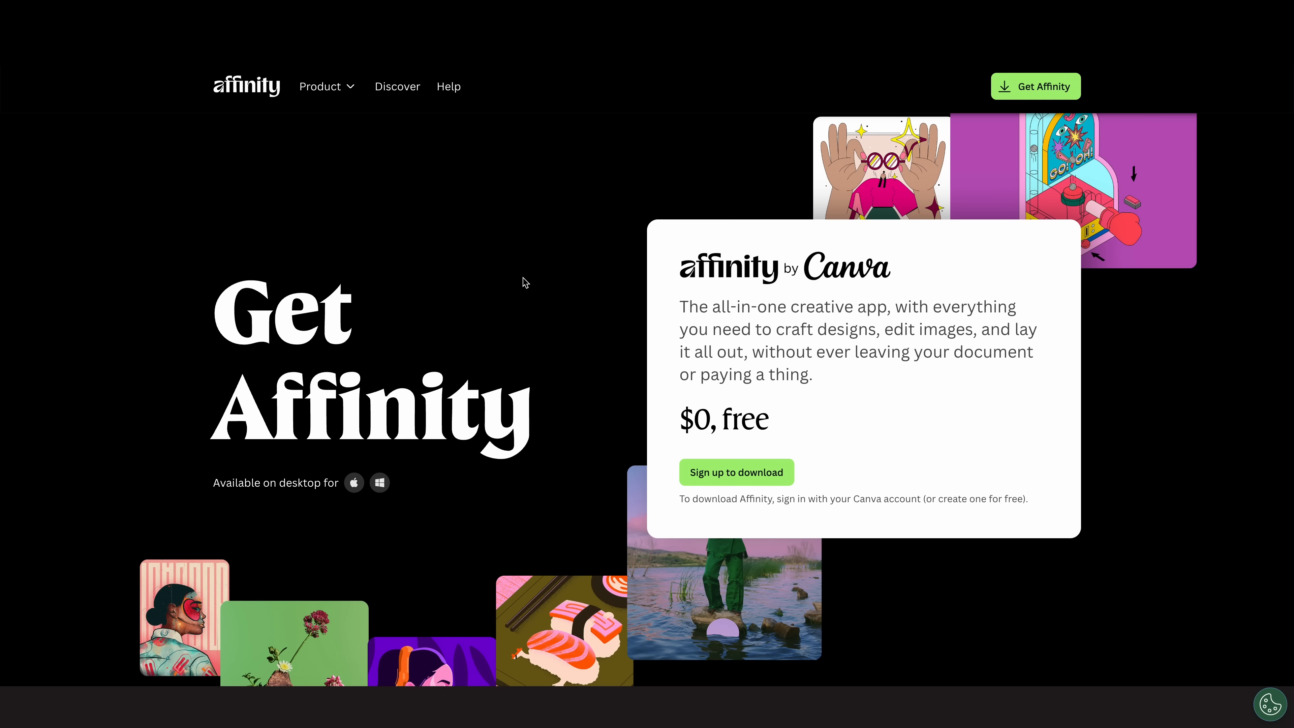
Reach the 'What you'll get' section and expand the full feature comparison table
scroll(down, 3)
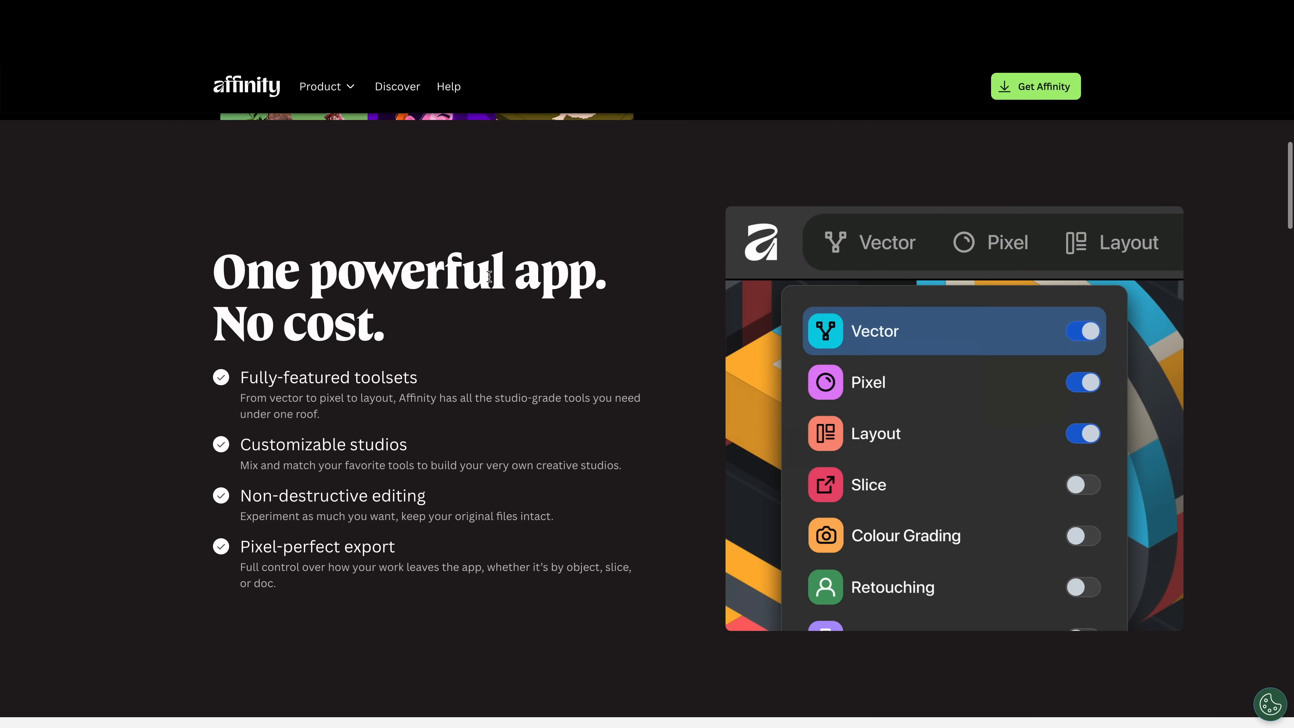
scroll(down, 3)
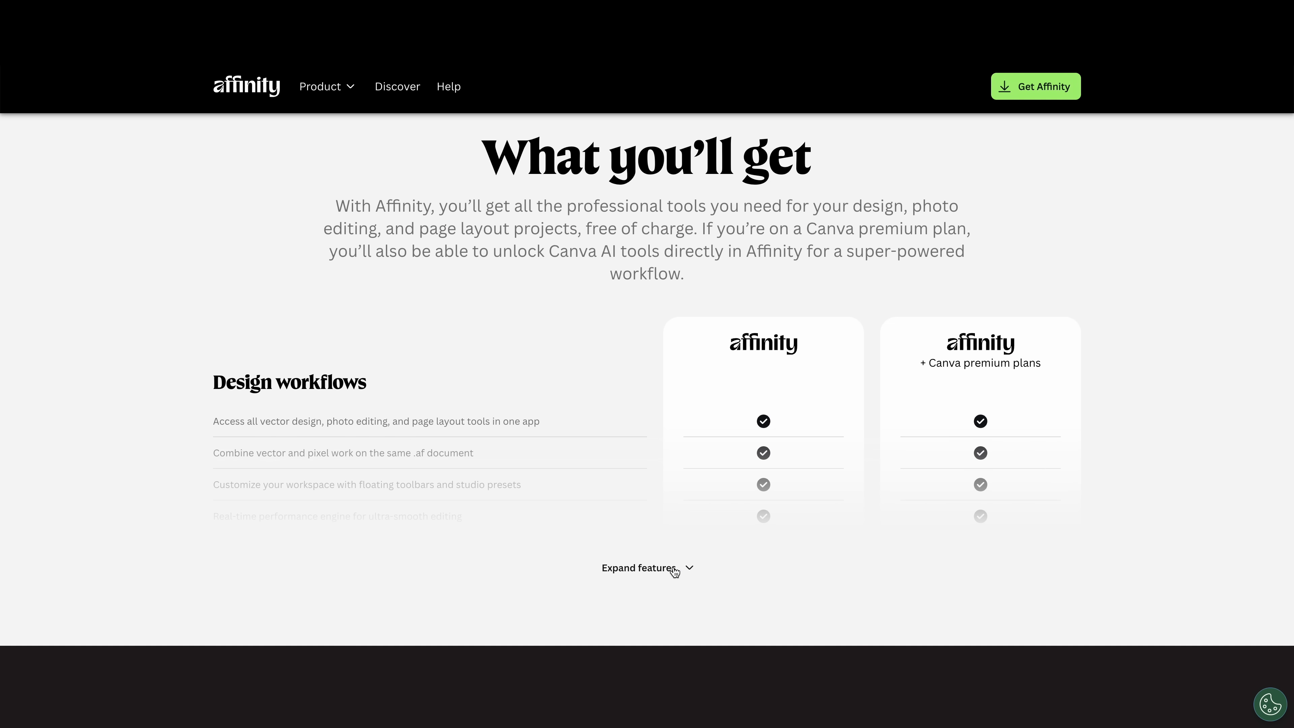
click(640, 568)
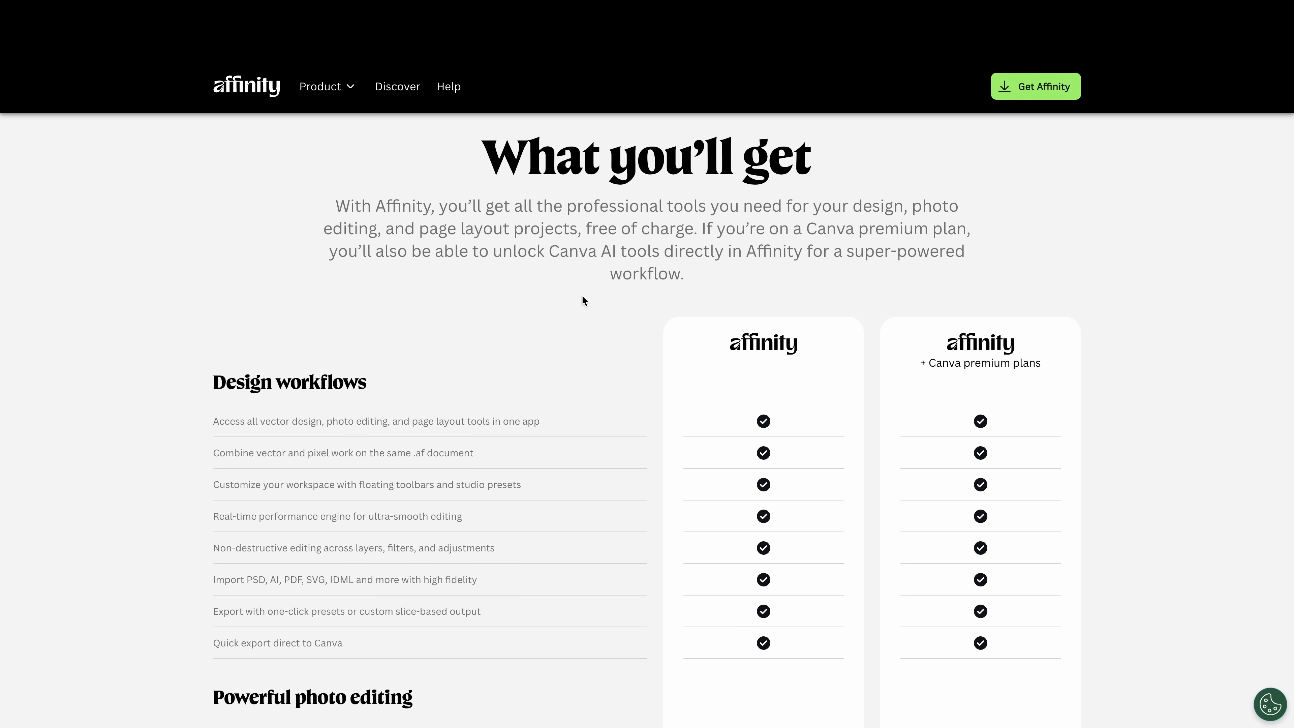
Read down the comparison table to the Canva AI Studio rows limited to premium plans
scroll(down, 3)
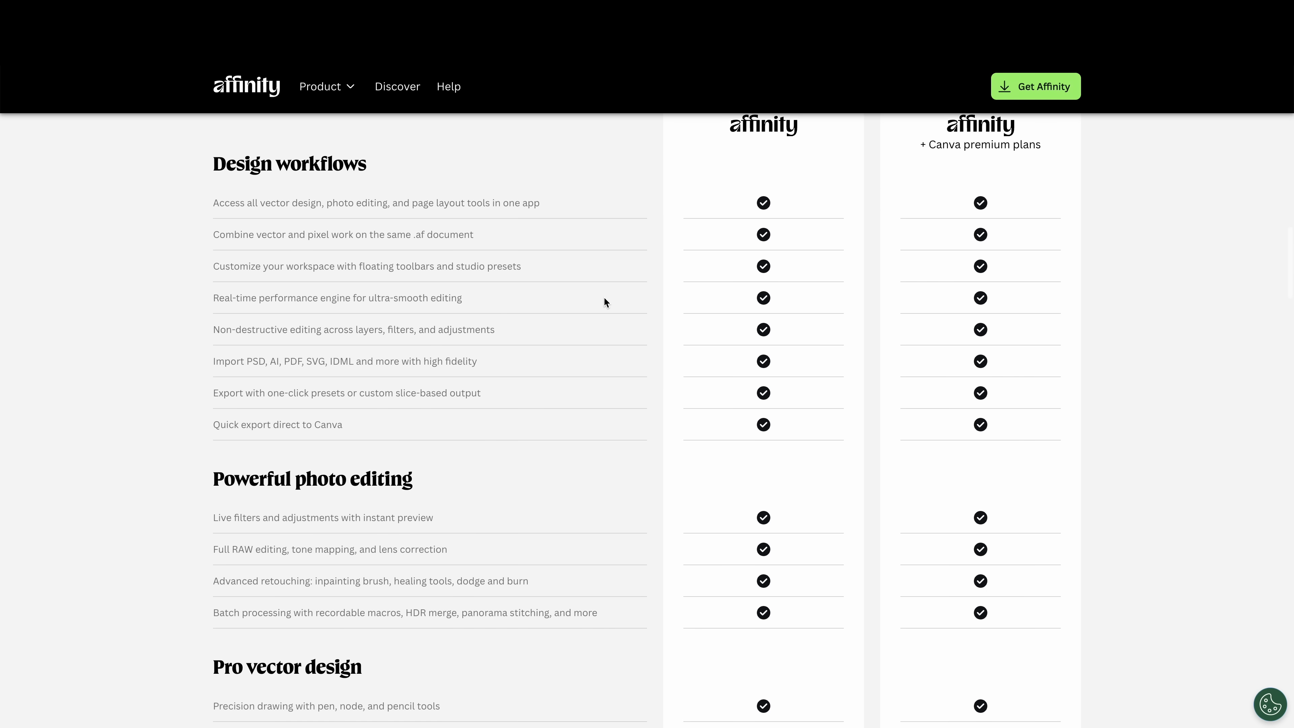
scroll(down, 3)
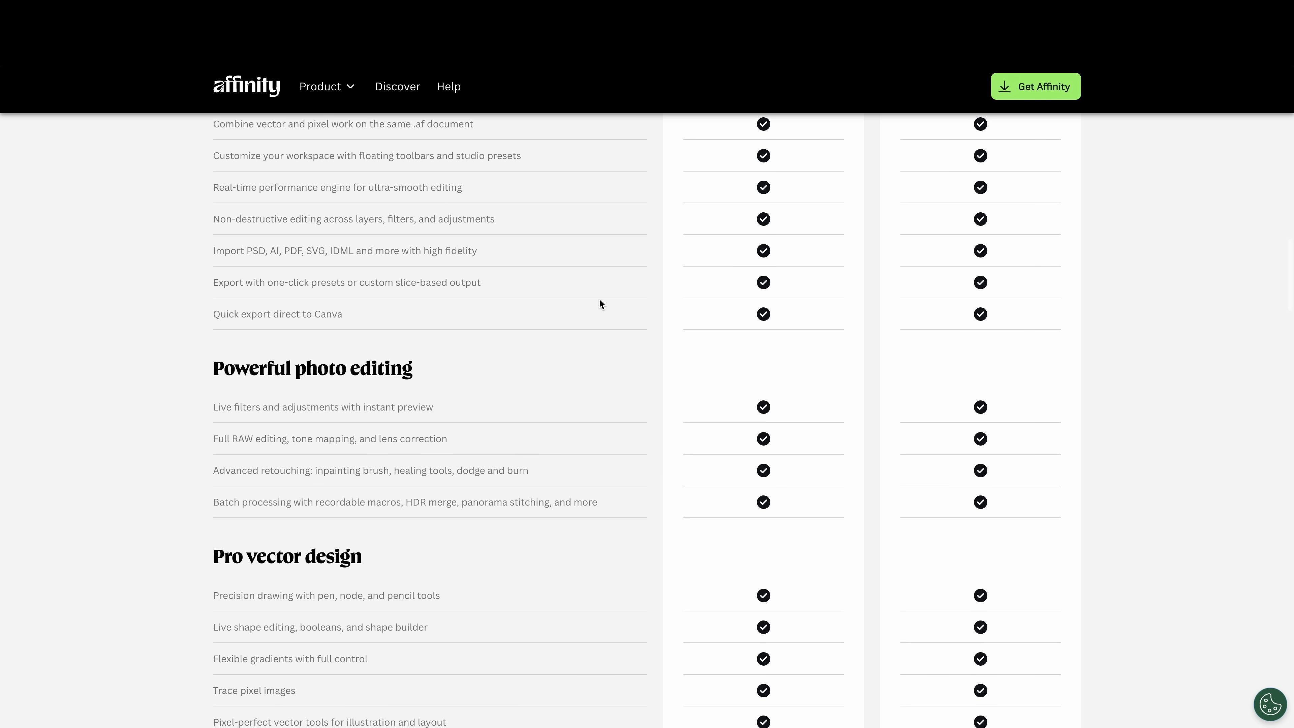
scroll(down, 3)
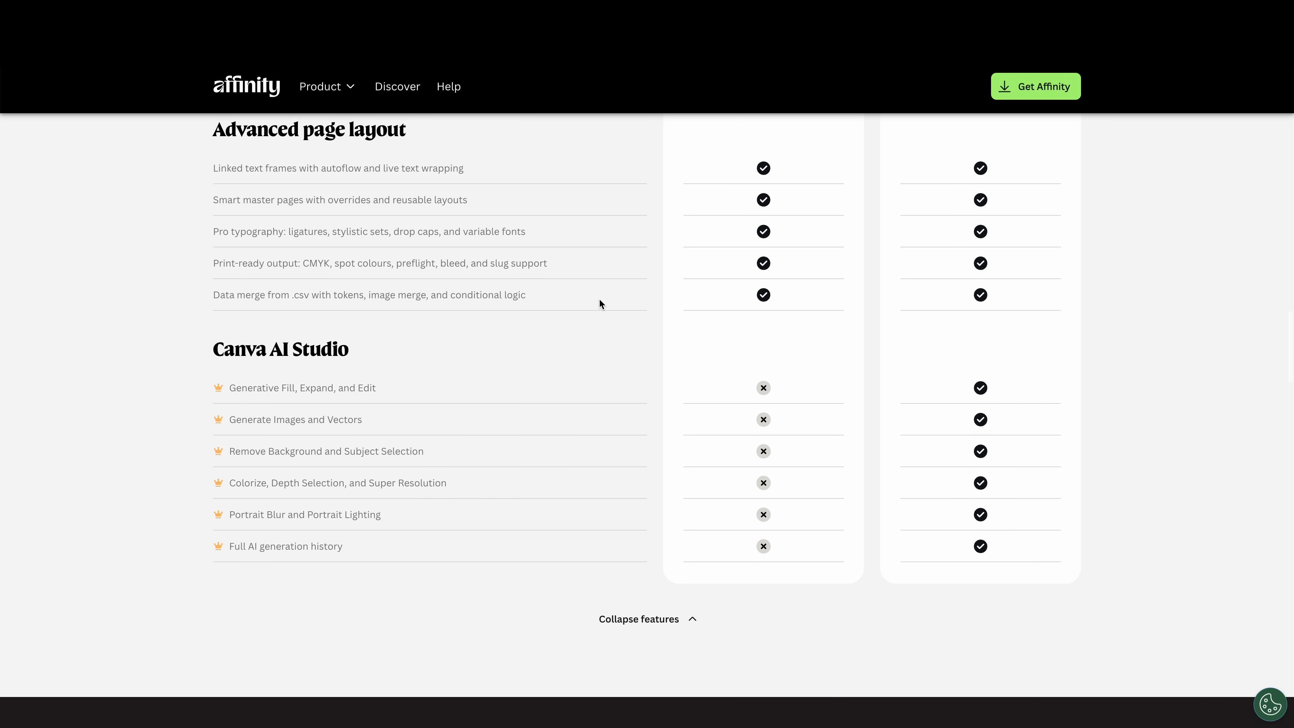
scroll(down, 3)
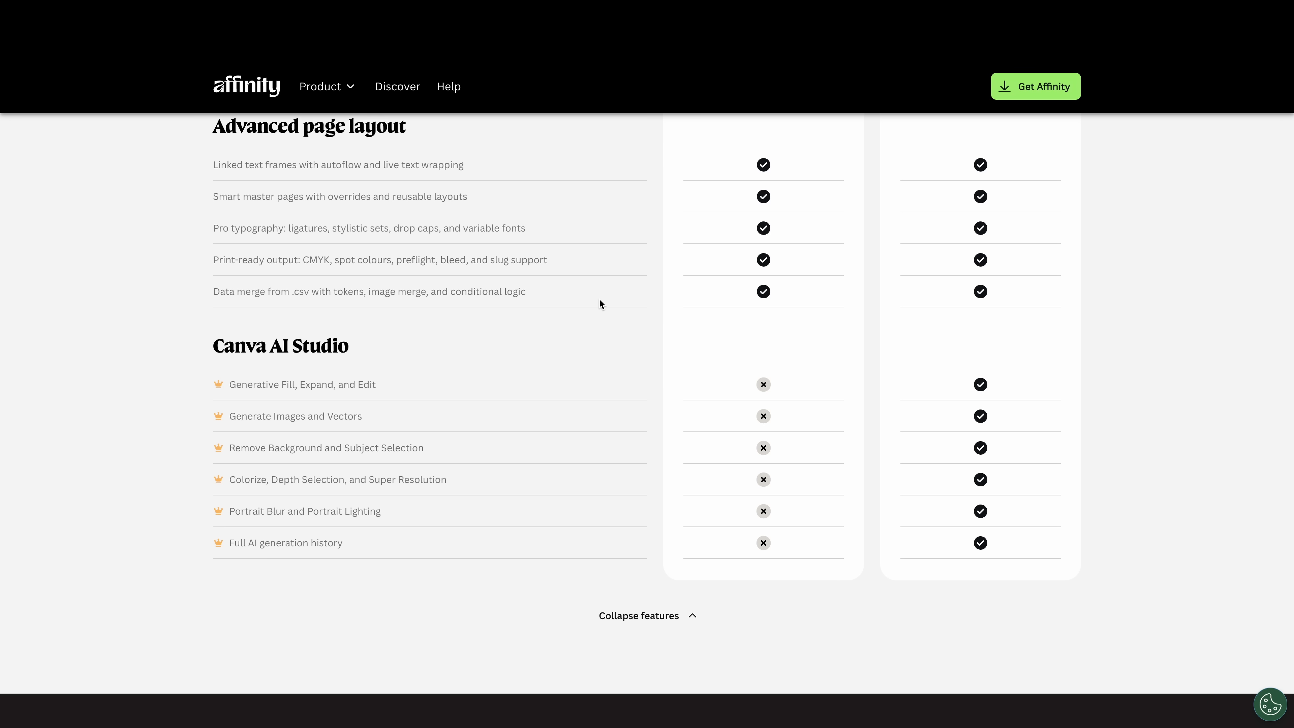
mouse_move(592, 312)
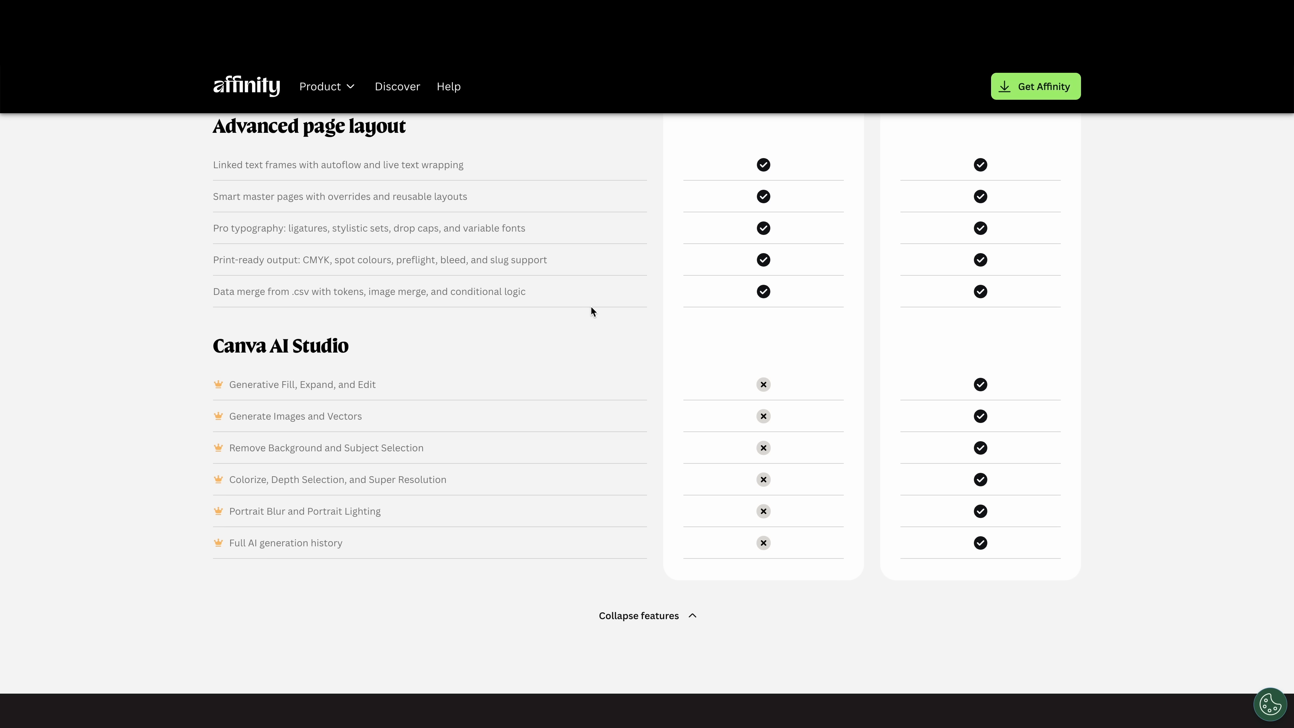
mouse_move(591, 314)
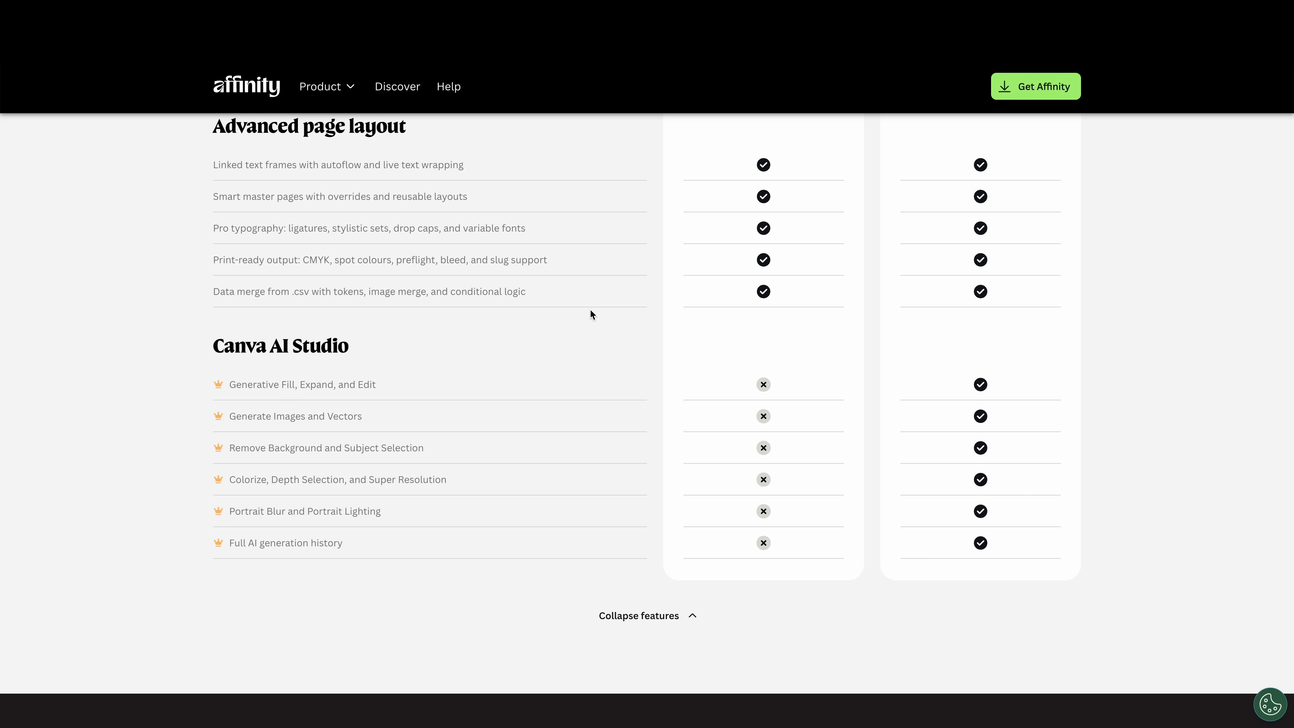
Scroll past the comparison table to the FAQs about devices, languages, Adobe files and V2
scroll(down, 3)
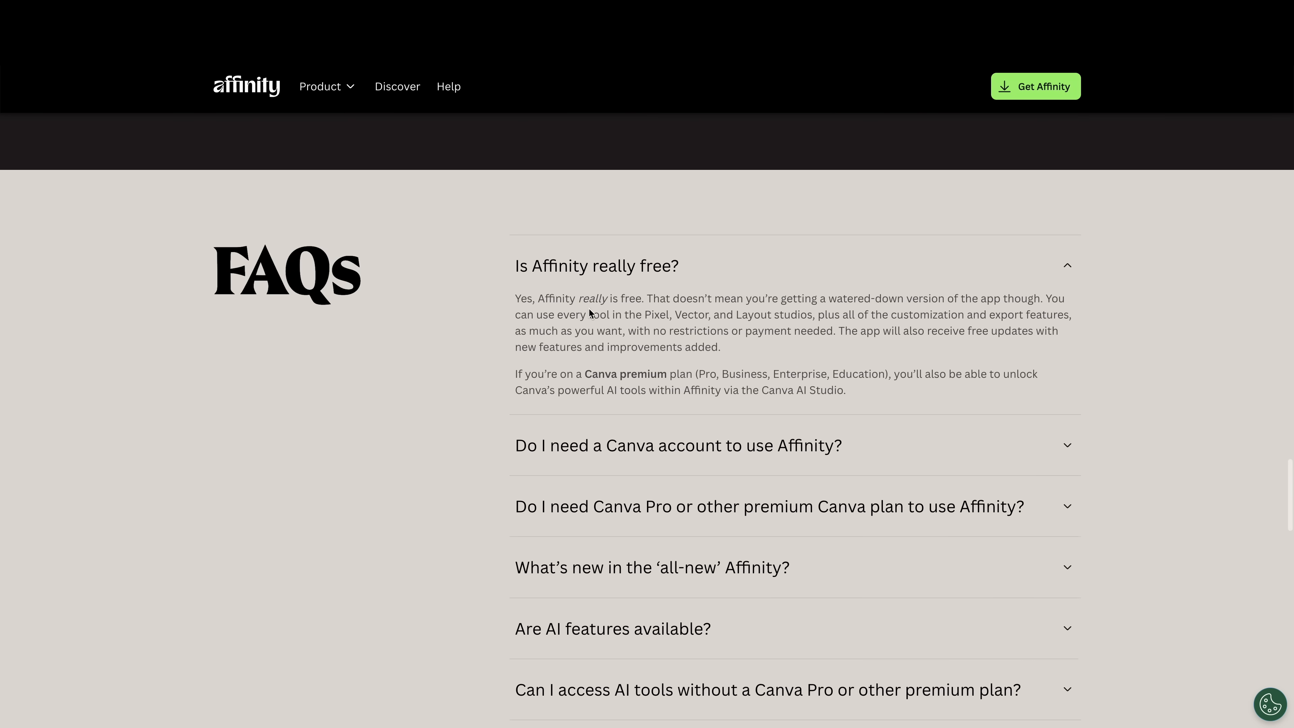
scroll(down, 3)
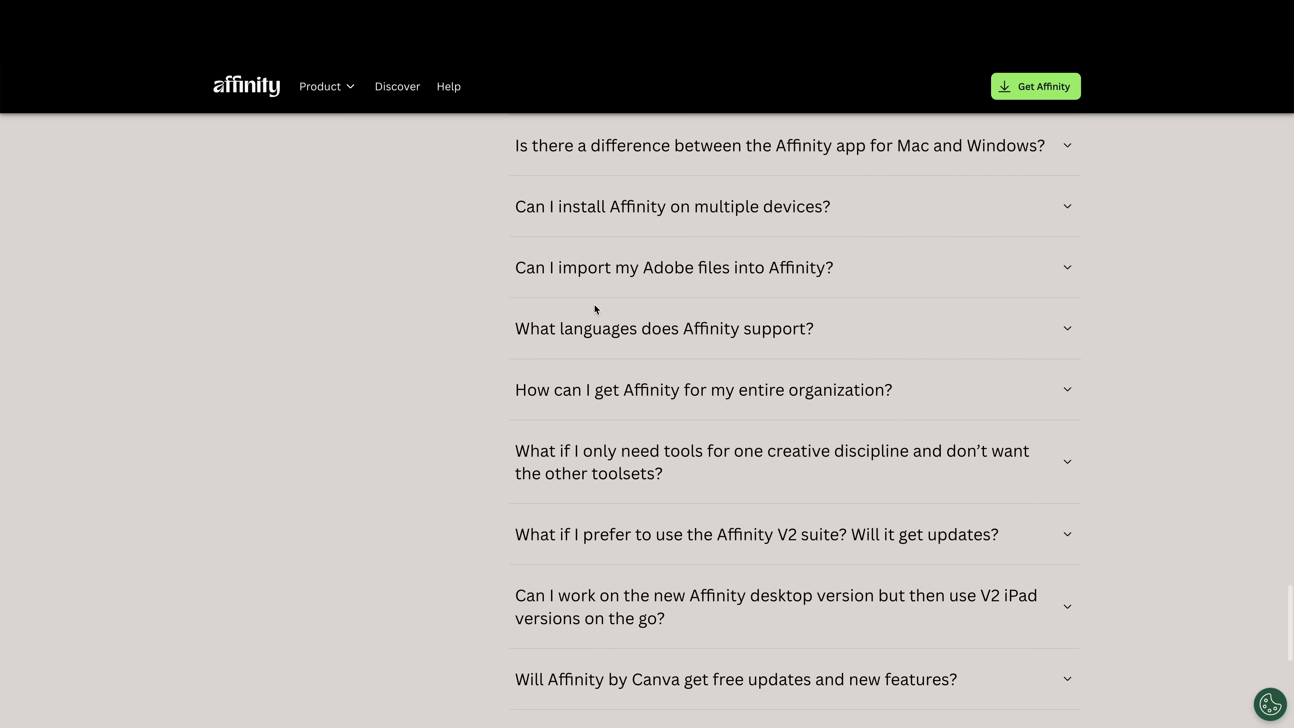